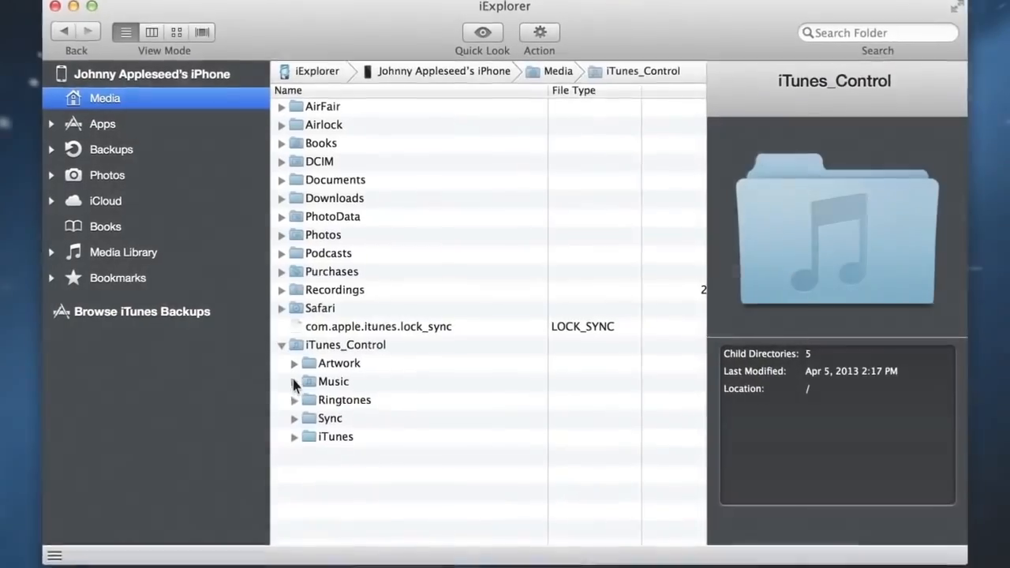
Browse iTunes_Control in Media, then mount the Cut the Rope app folder as a disk in Finder
{"action": "left_click", "coordinate": [101, 123]}
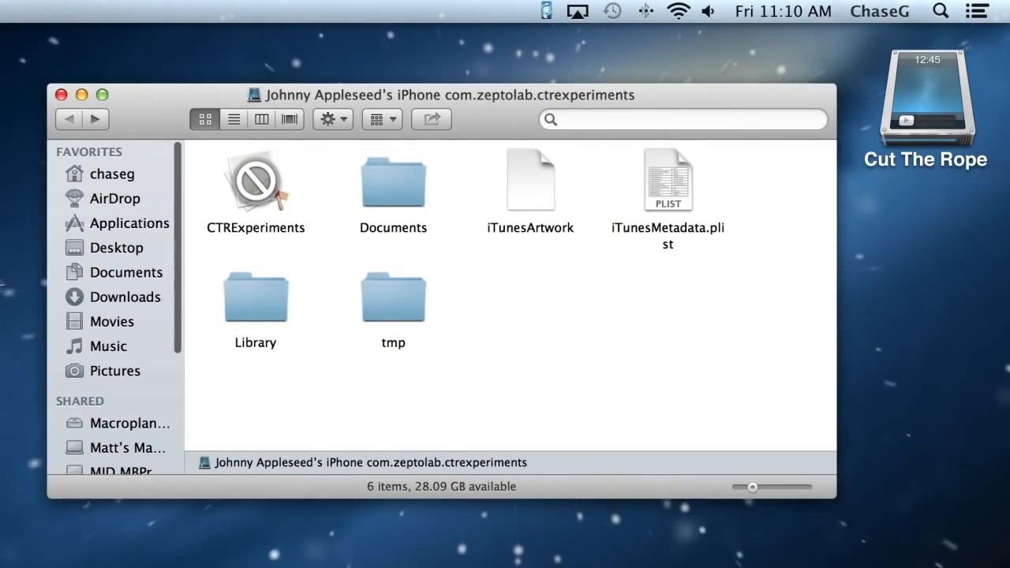
{"action": "double_click", "coordinate": [255, 297]}
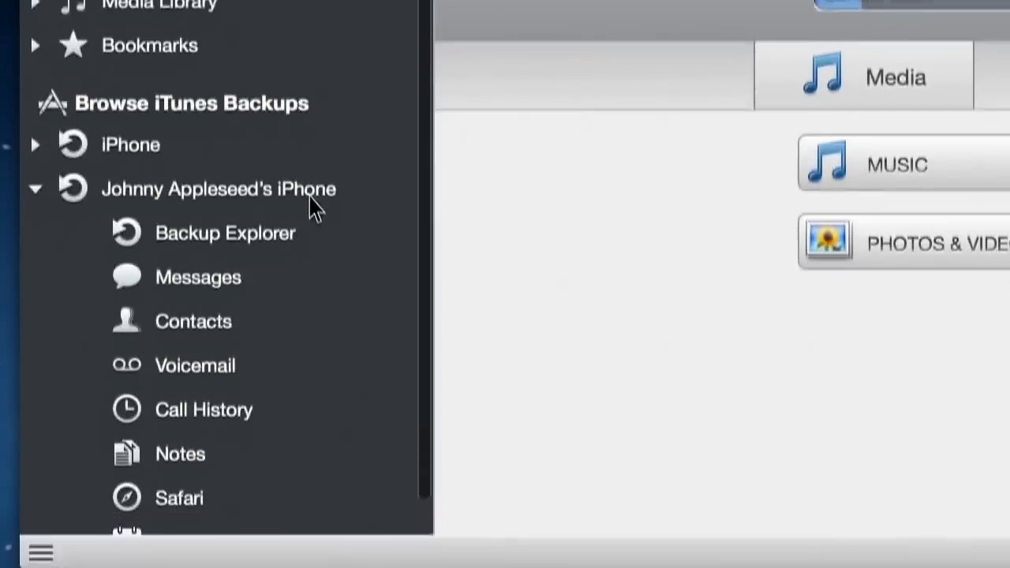
Explore the backup's domain folders and expand HomeDomain and its Library folder
{"action": "left_click", "coordinate": [224, 233]}
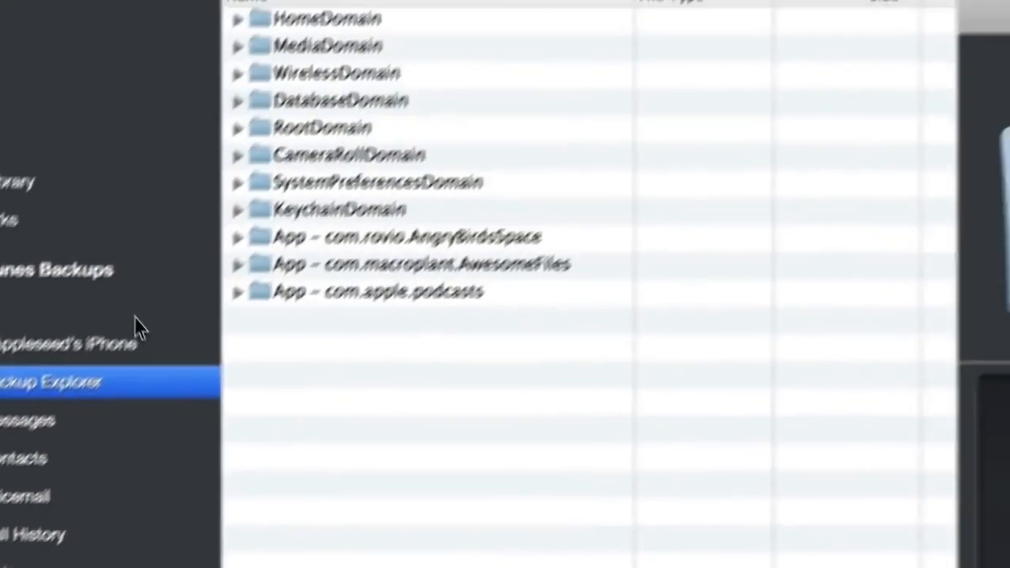
{"action": "left_click", "coordinate": [236, 19]}
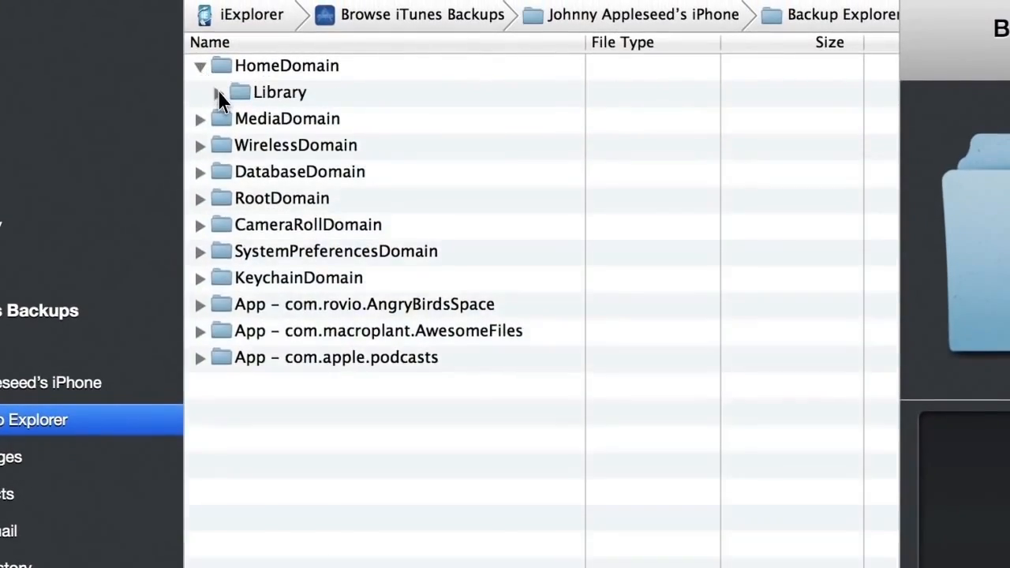
{"action": "left_click", "coordinate": [202, 92]}
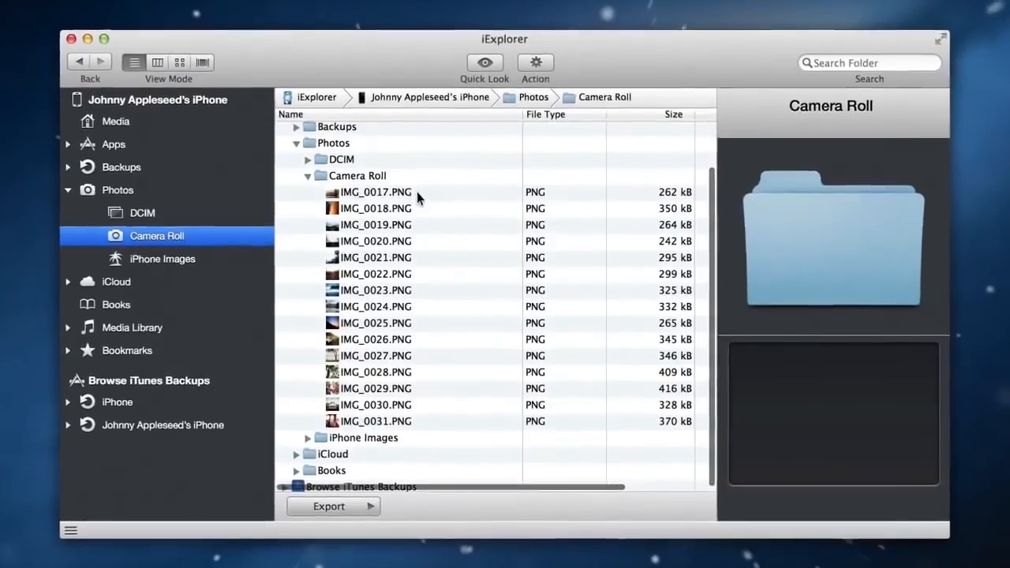
Preview Camera Roll photo IMG_0019.PNG and mount the Camera Roll folder into Finder
{"action": "left_click", "coordinate": [376, 208]}
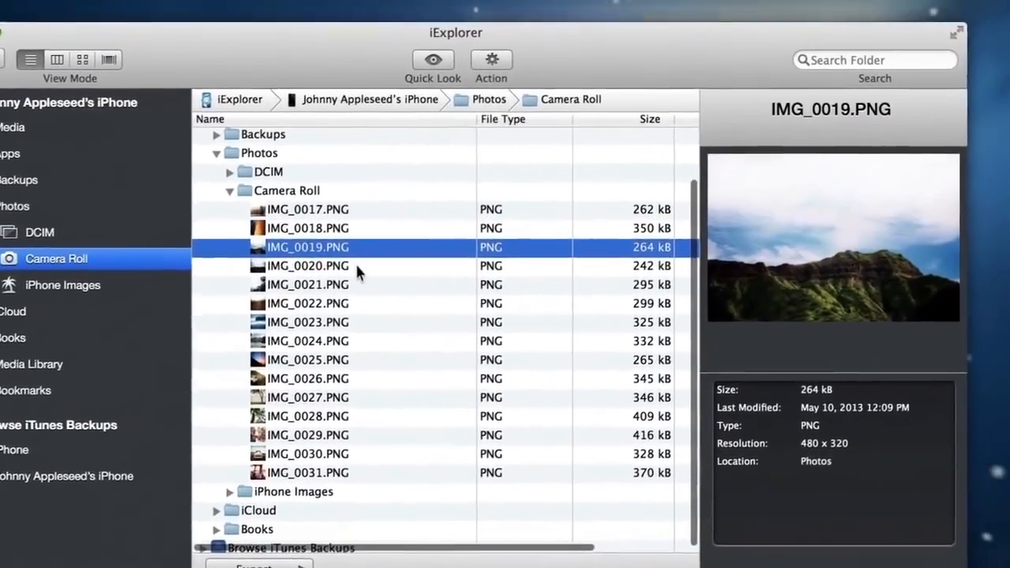
{"action": "right_click", "coordinate": [287, 189]}
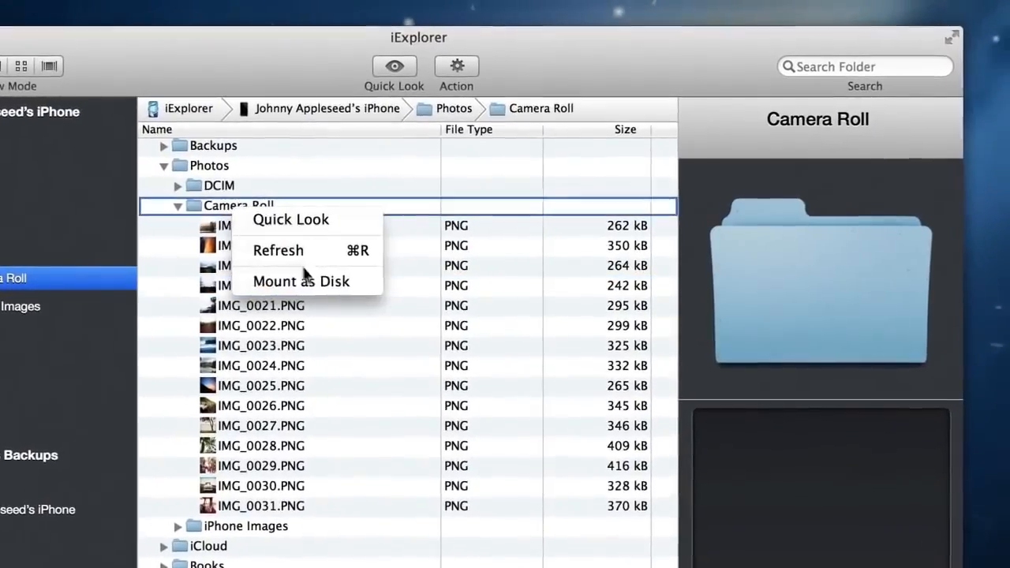
{"action": "left_click", "coordinate": [300, 281]}
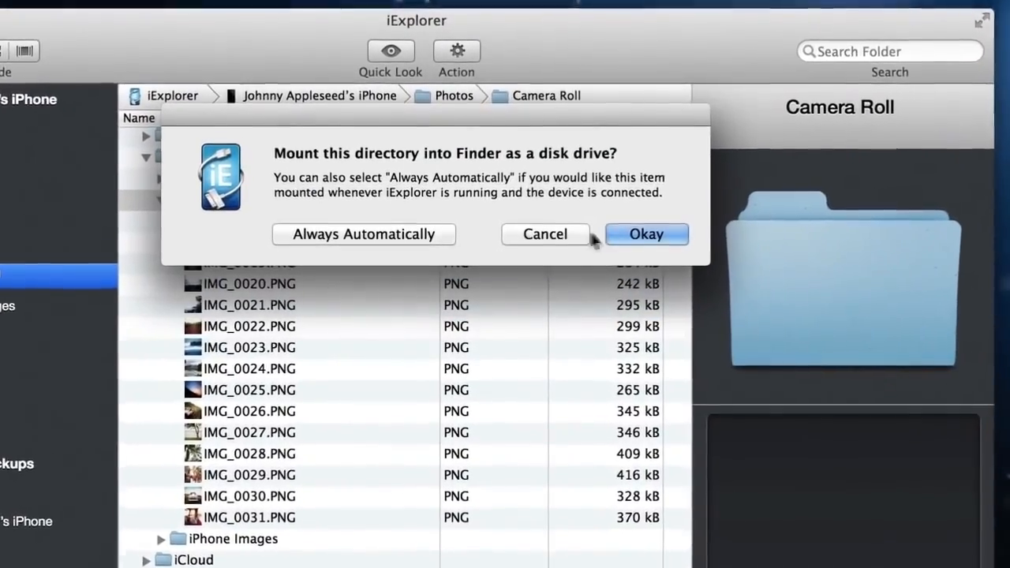
{"action": "left_click", "coordinate": [646, 233]}
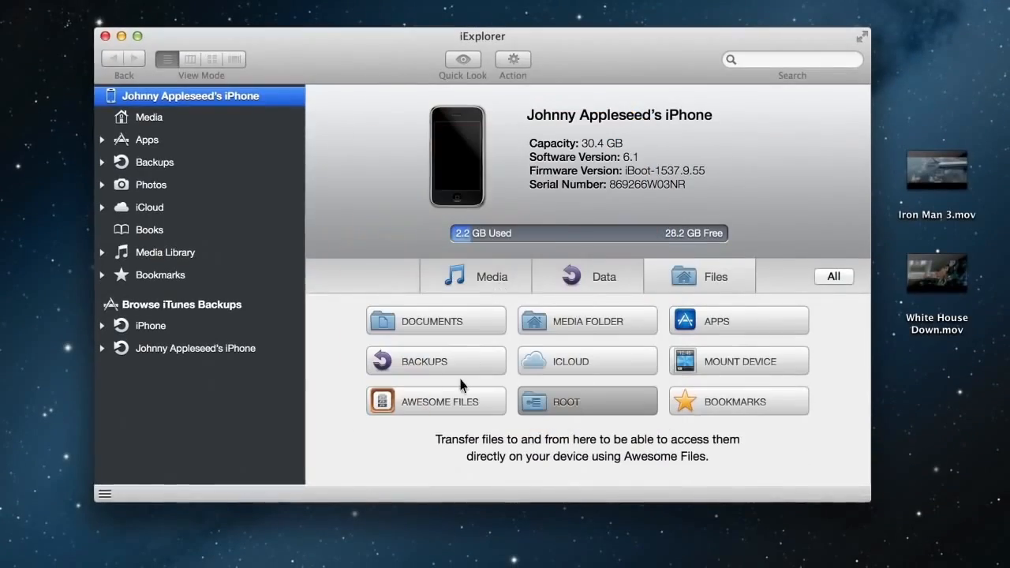
Show the AwesomeFiles app's file area with its Documents folder
{"action": "left_click", "coordinate": [436, 401]}
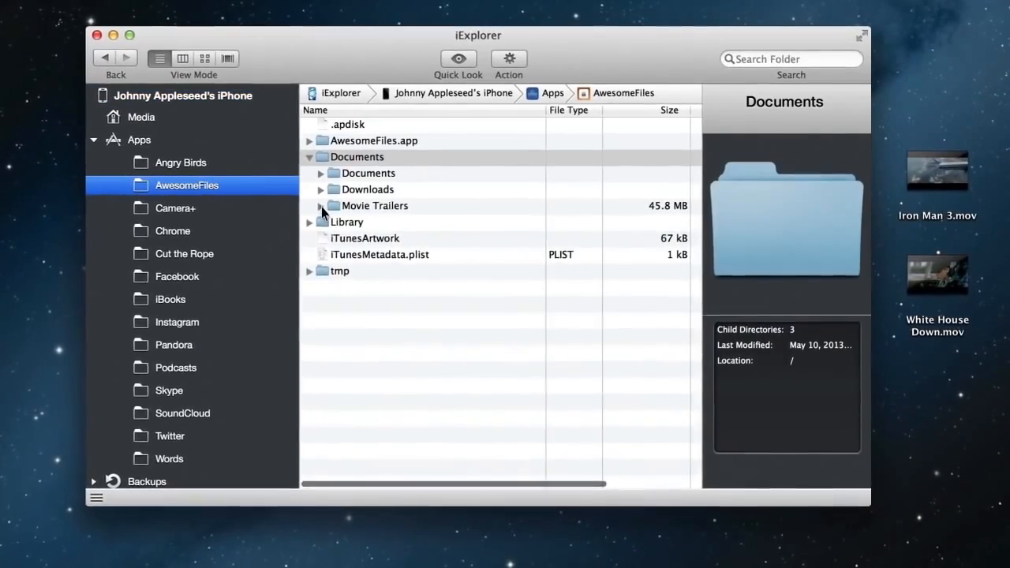